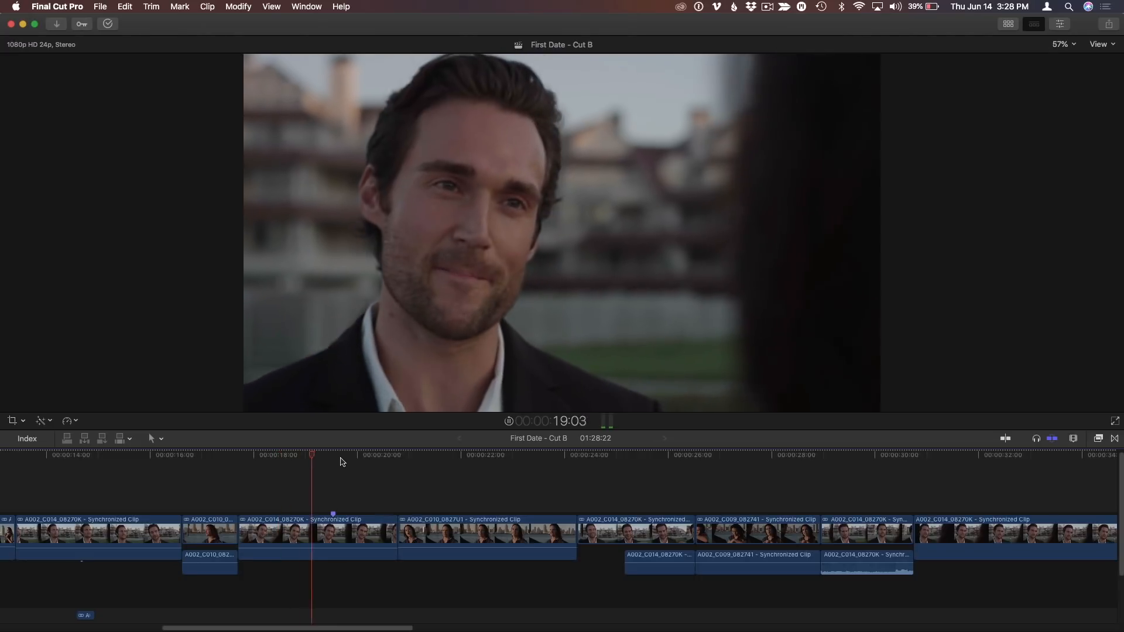
Select the edit point between clips A002_C014 and A002_C010
{"action": "left_click", "coordinate": [415, 454]}
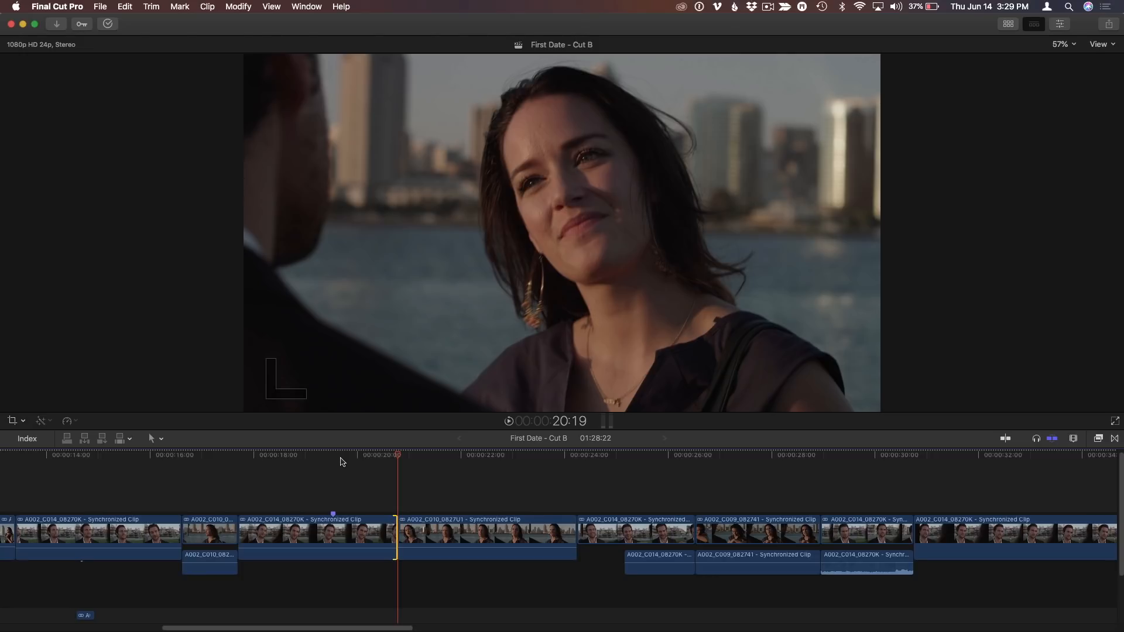
Ripple trim the man's outgoing shot shorter at the cut, shortening the project about a second
{"action": "key", "text": "shift+/"}
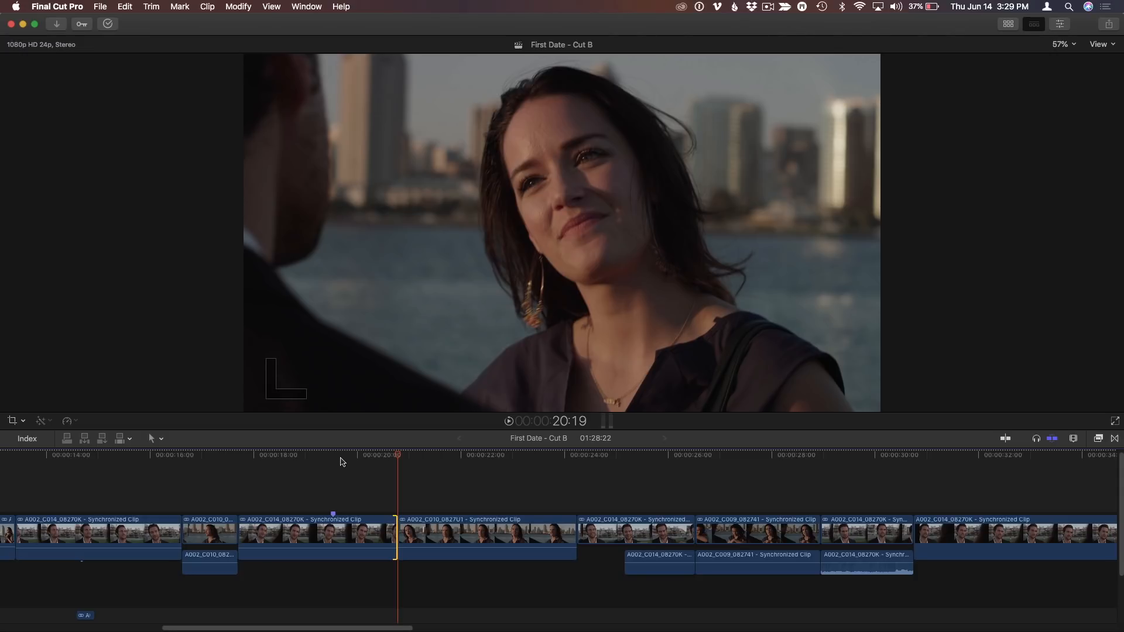
{"action": "key", "text": "up"}
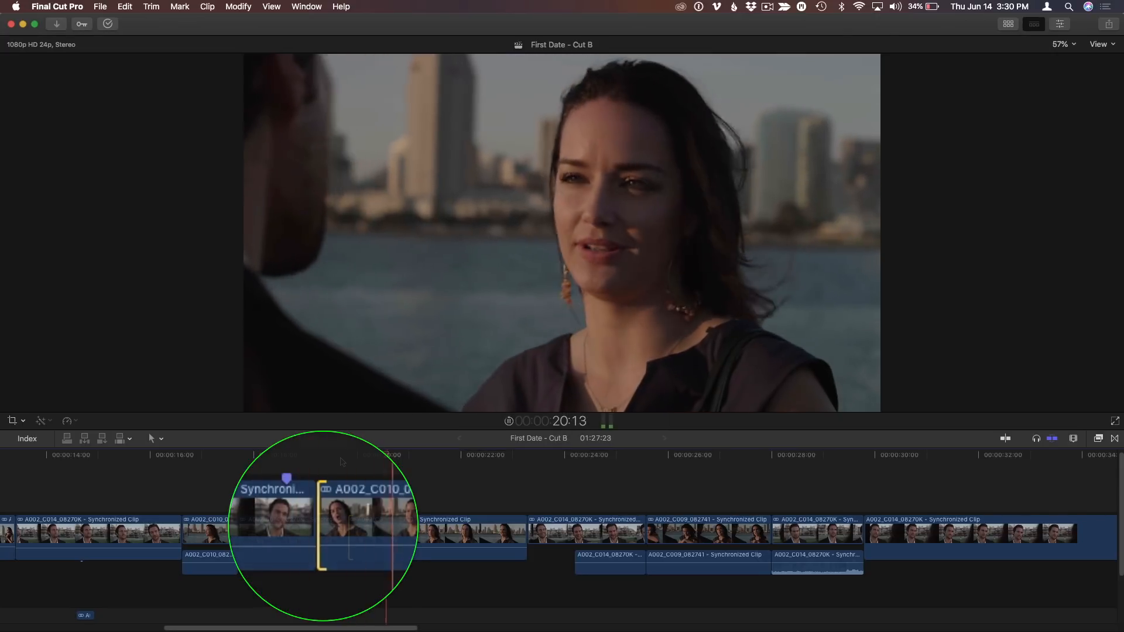
Extend the man's outgoing shot to 1:28:05 and select both sides of the edit for rolling
{"action": "left_click", "coordinate": [269, 454]}
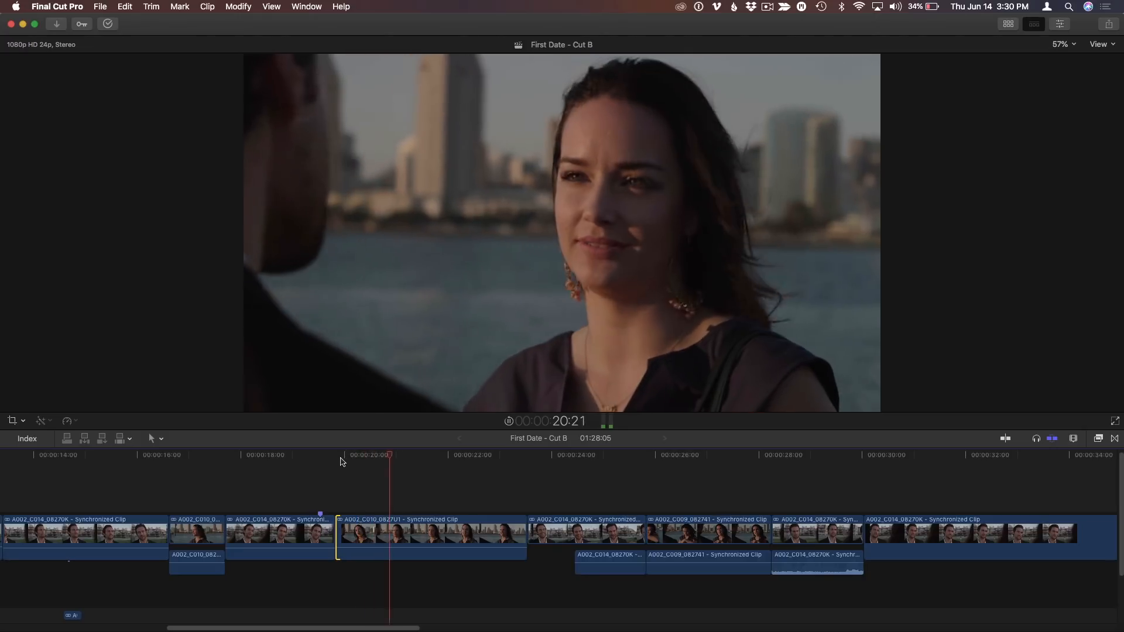
{"action": "left_click", "coordinate": [274, 455]}
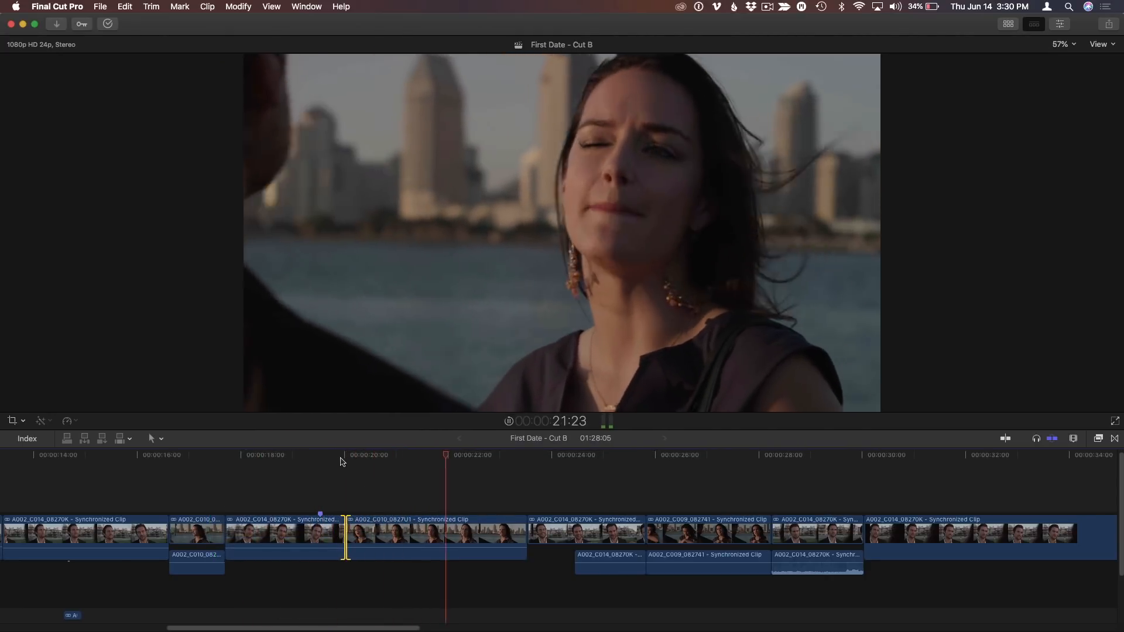
Roll the edit point to the right, keeping the project at 1:28:05
{"action": "left_click", "coordinate": [298, 455]}
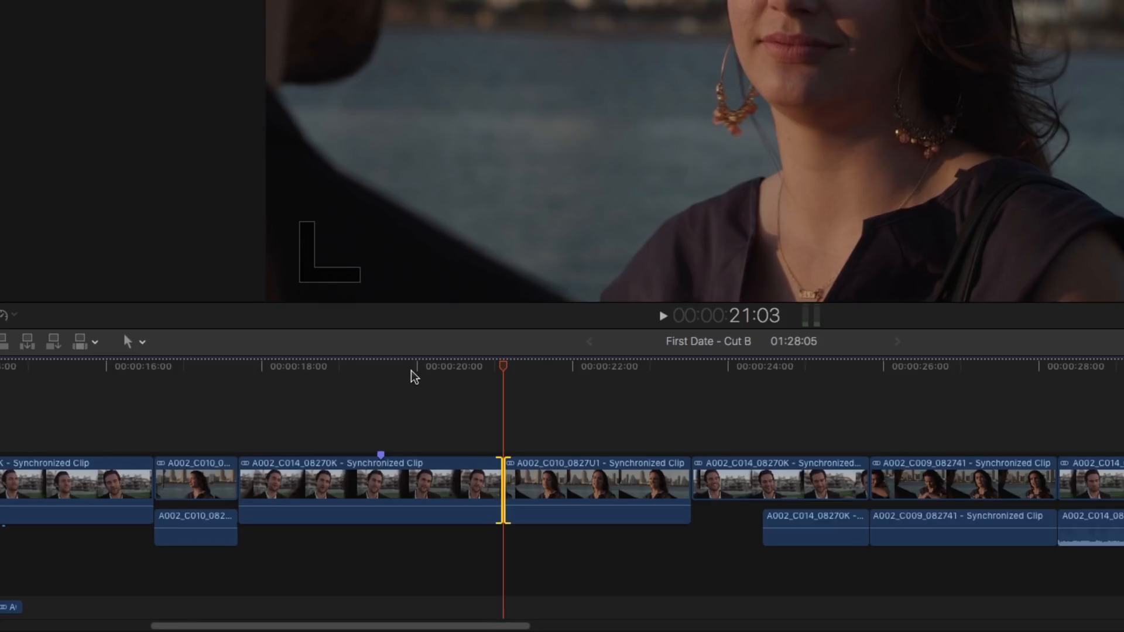
Expand the man's clip audio and make a split edit so his audio runs under her picture
{"action": "left_click", "coordinate": [596, 480]}
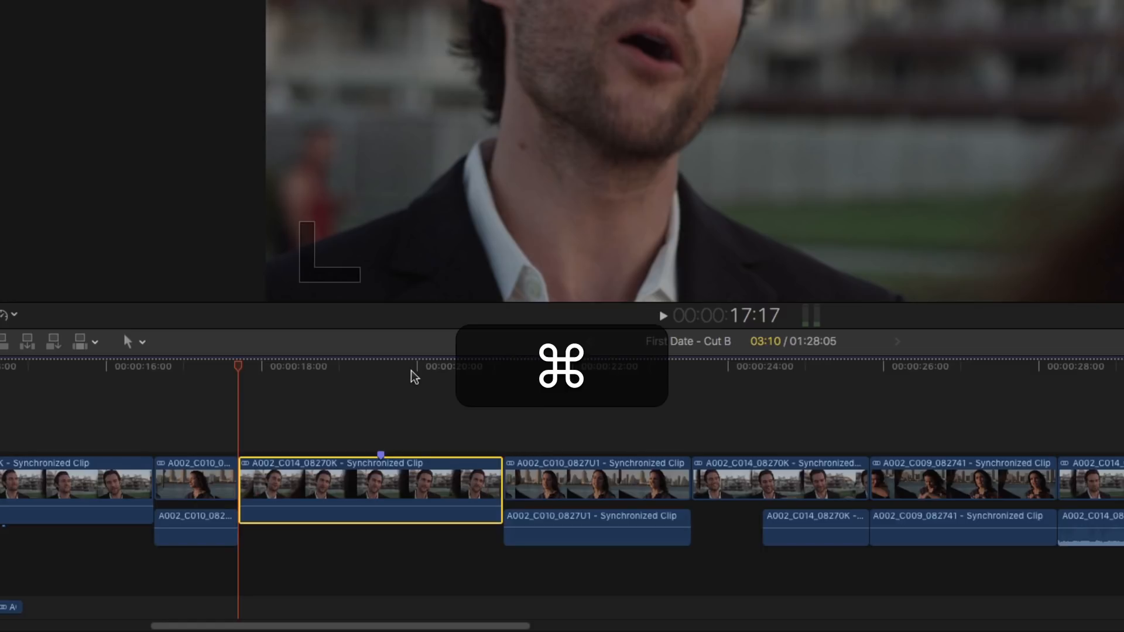
{"action": "key", "text": "ctrl+s"}
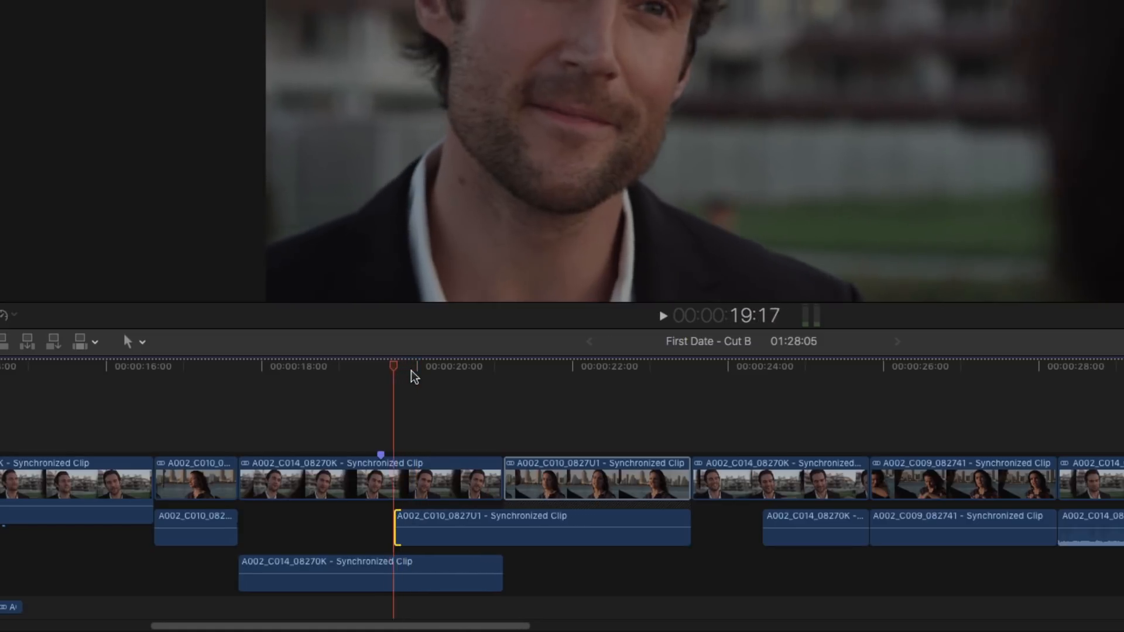
{"action": "key", "text": "shift+cmd+="}
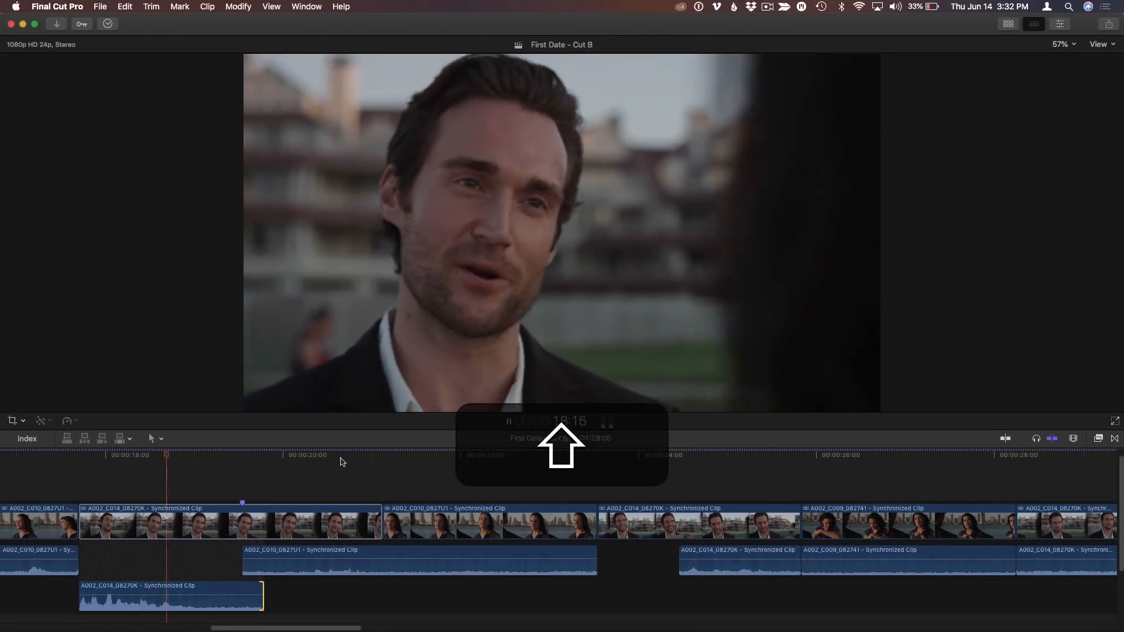
{"action": "left_click", "coordinate": [342, 454]}
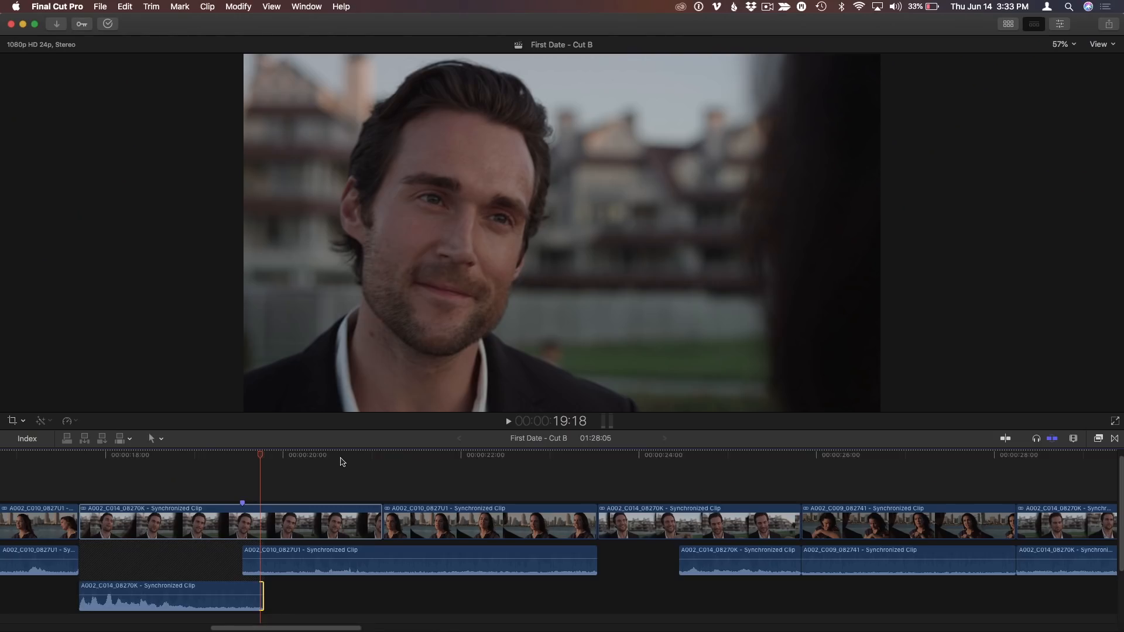
{"action": "mouse_move", "coordinate": [181, 5]}
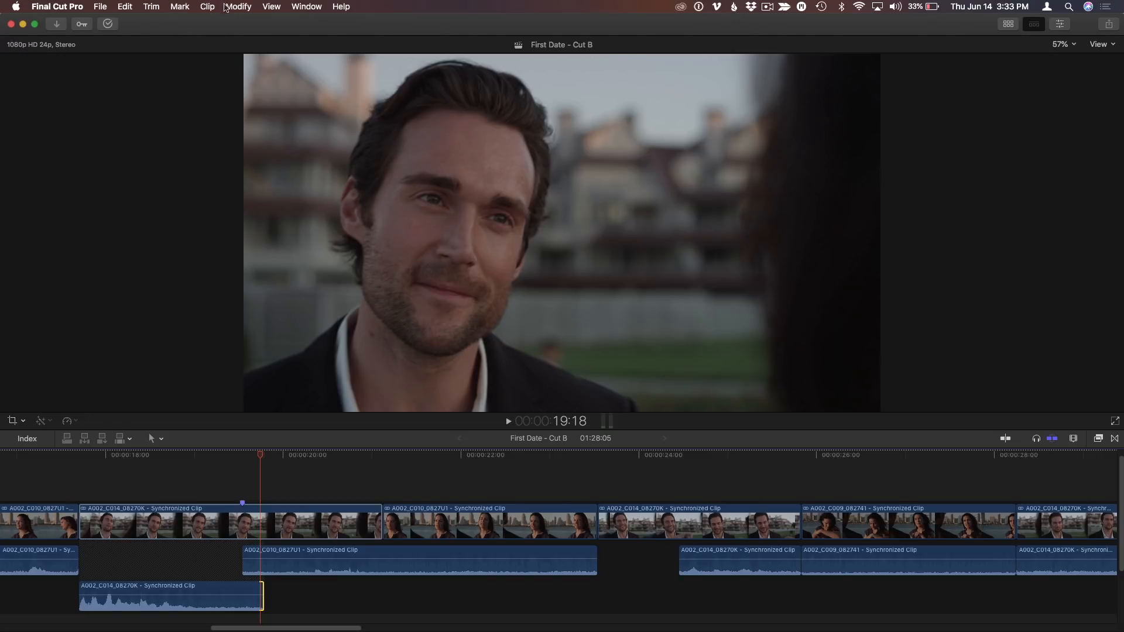
Show Modify > Adjust Volume, where Apply Fades and Toggle Fade In/Out lack shortcuts
{"action": "left_click", "coordinate": [236, 7]}
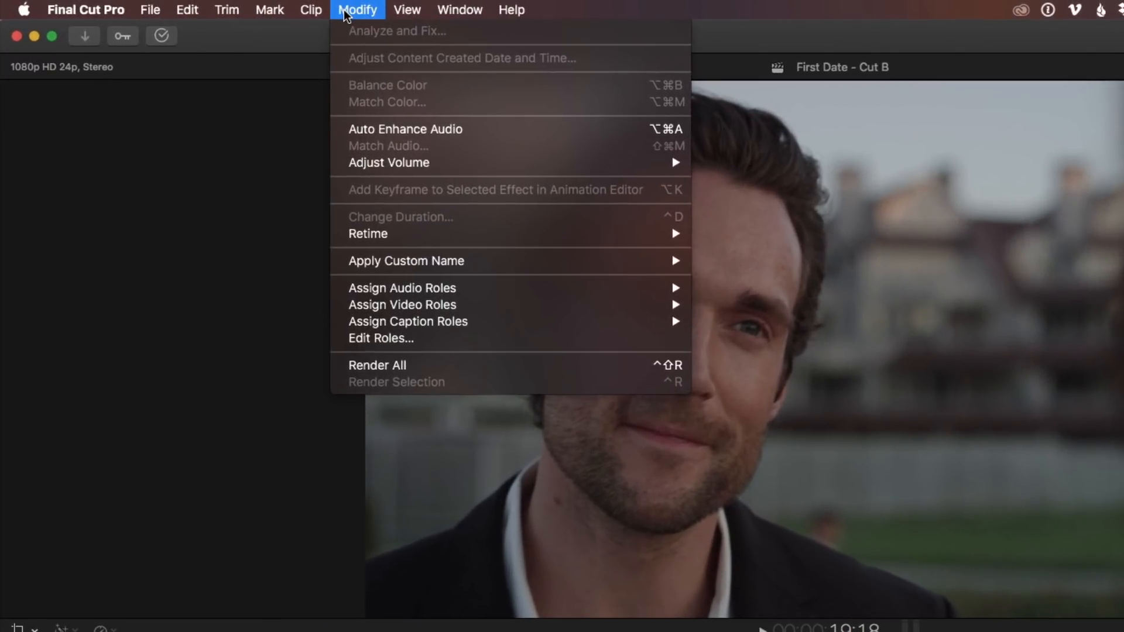
{"action": "mouse_move", "coordinate": [389, 161]}
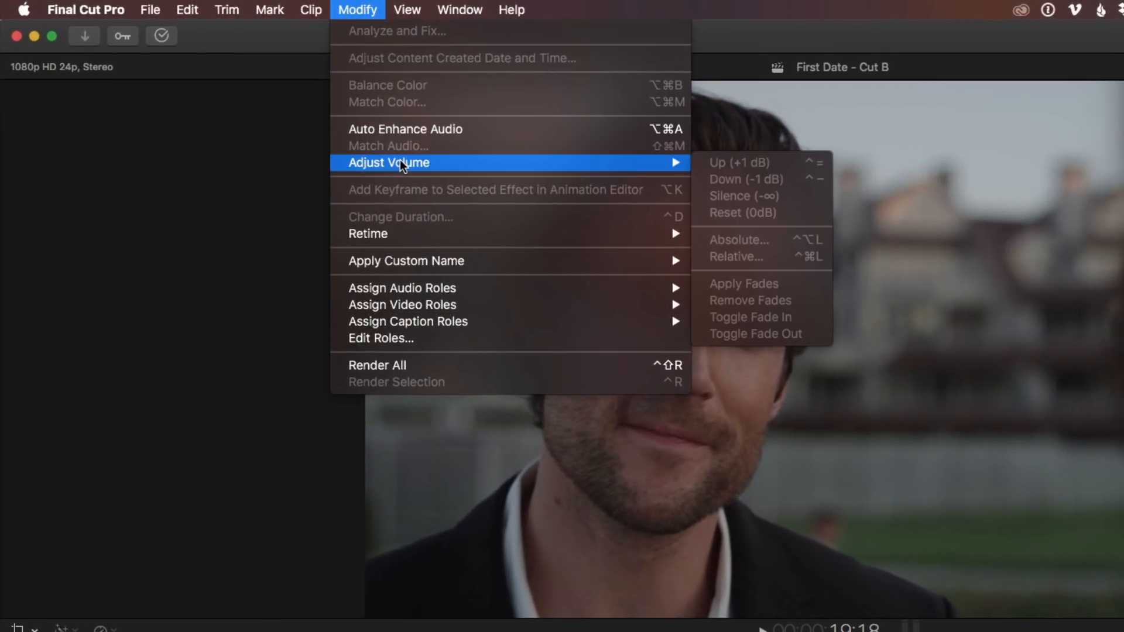
{"action": "mouse_move", "coordinate": [759, 319]}
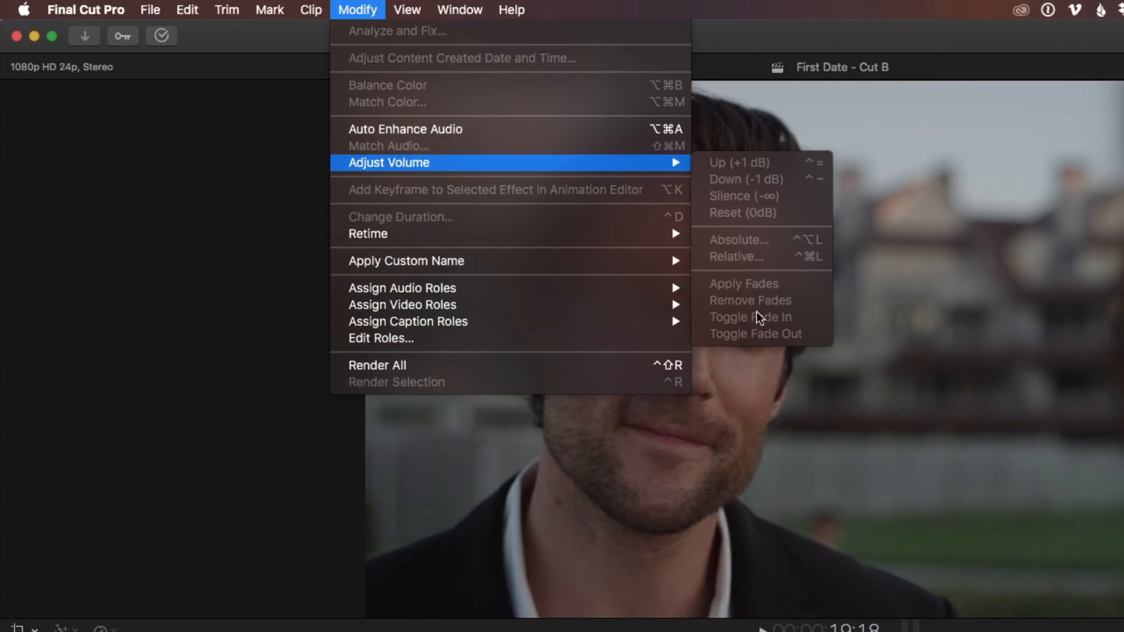
{"action": "mouse_move", "coordinate": [759, 337]}
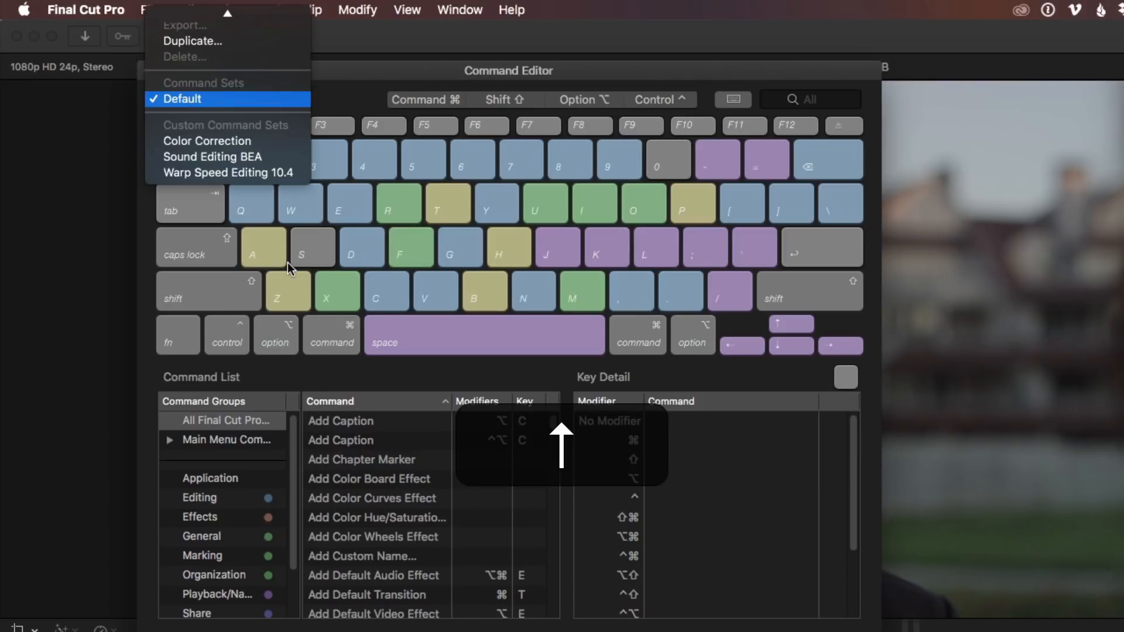
{"action": "mouse_move", "coordinate": [207, 141]}
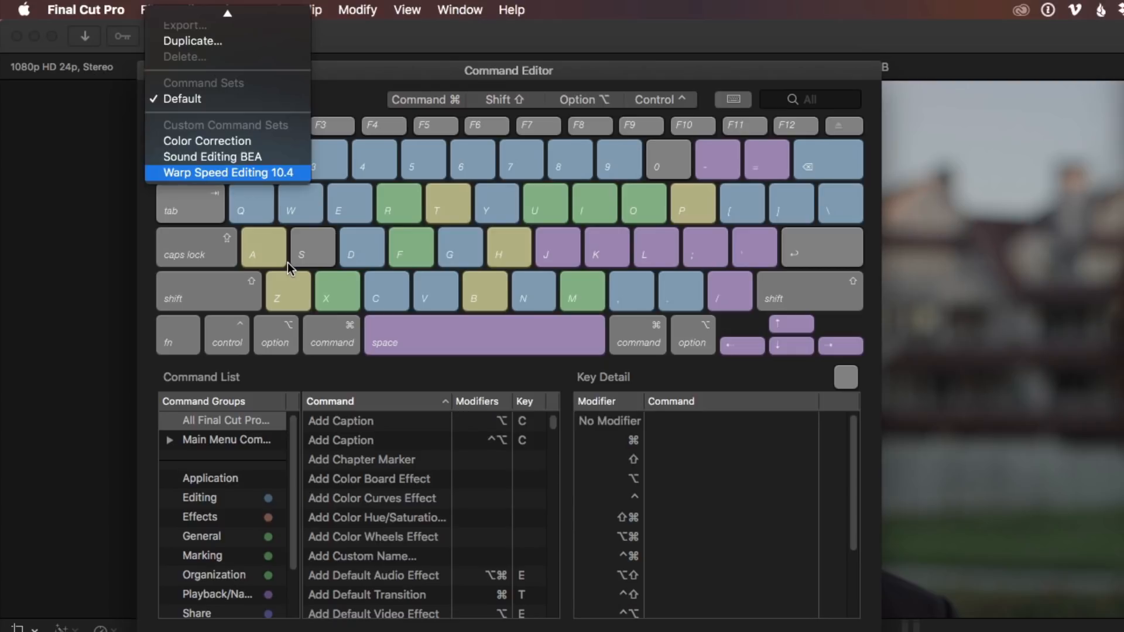
Choose the Warp Speed Editing 10.4 command set and close the Command Editor
{"action": "left_click", "coordinate": [226, 172]}
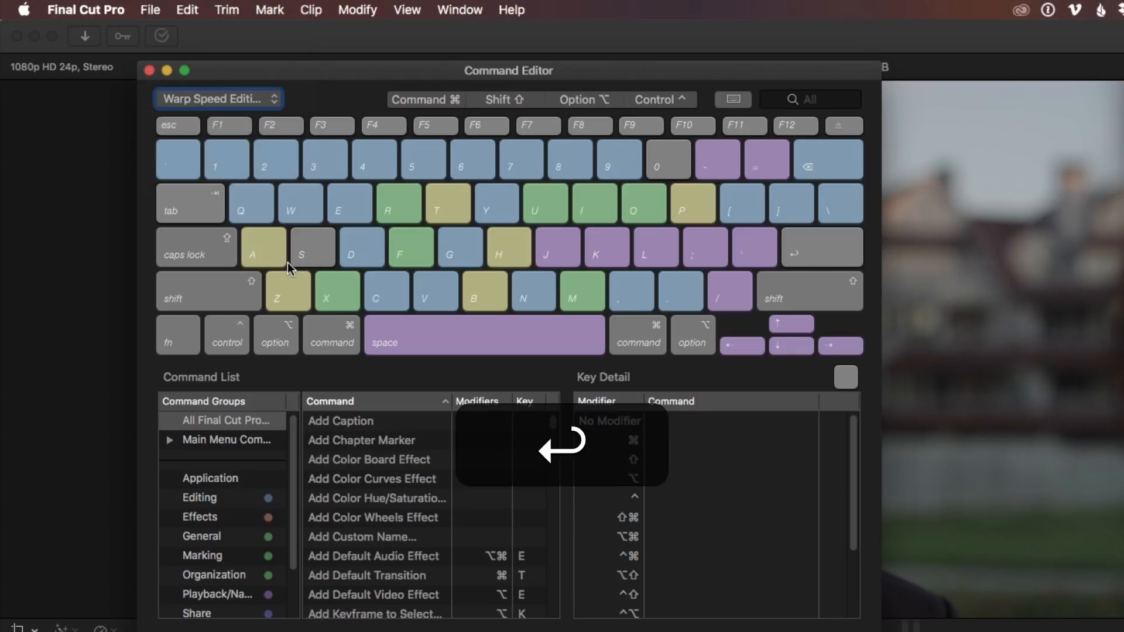
{"action": "key", "text": "cmd+w"}
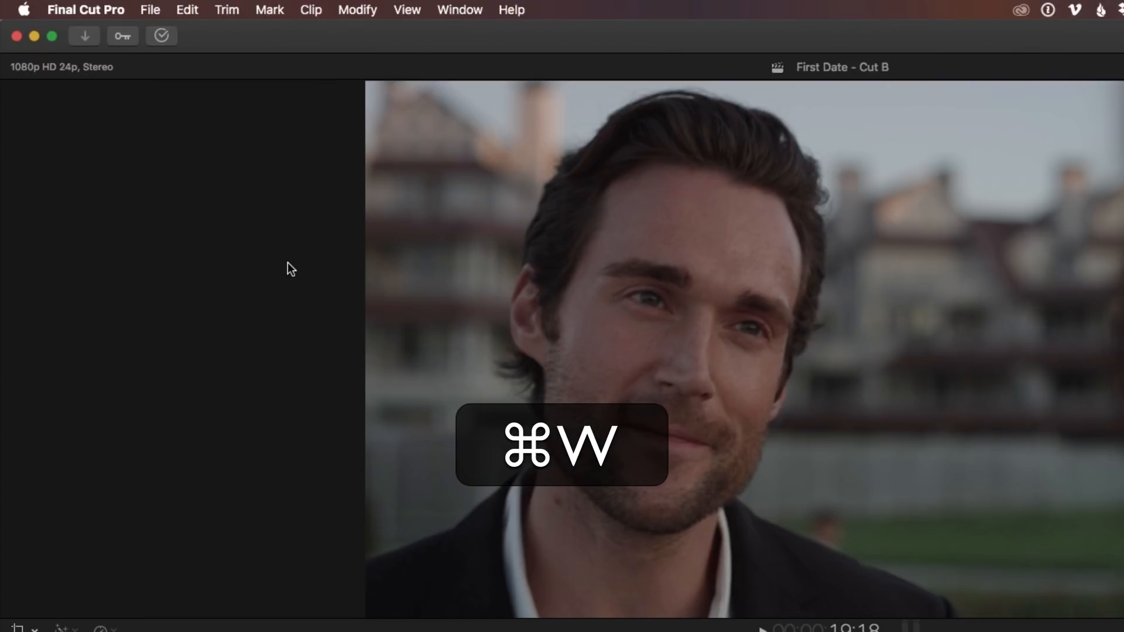
{"action": "left_click", "coordinate": [357, 9]}
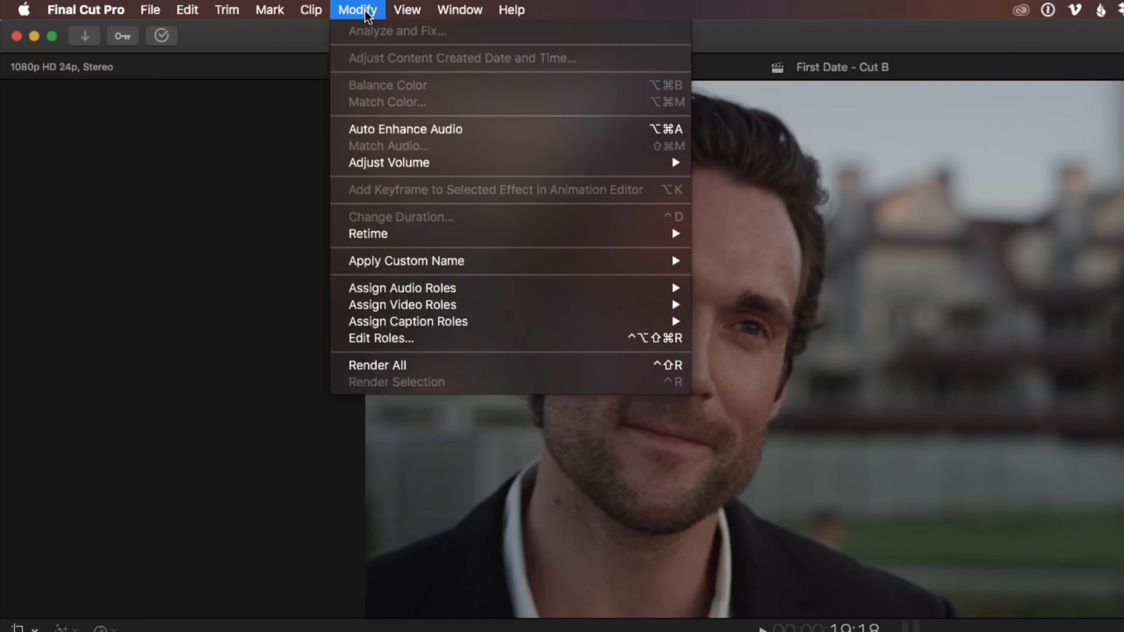
{"action": "mouse_move", "coordinate": [417, 278]}
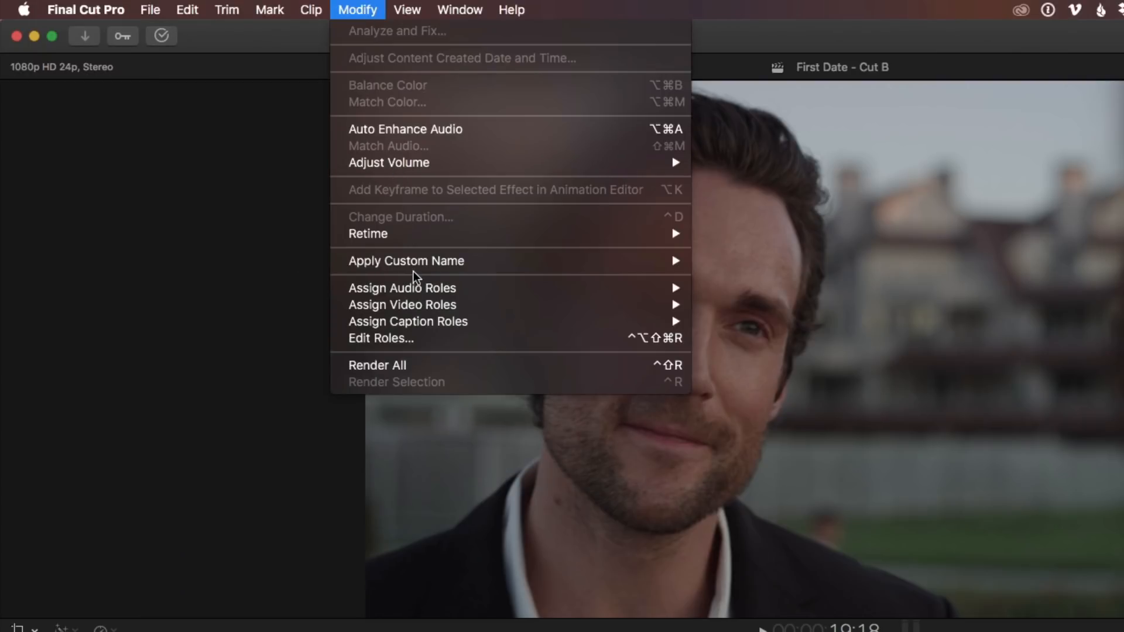
{"action": "mouse_move", "coordinate": [389, 163]}
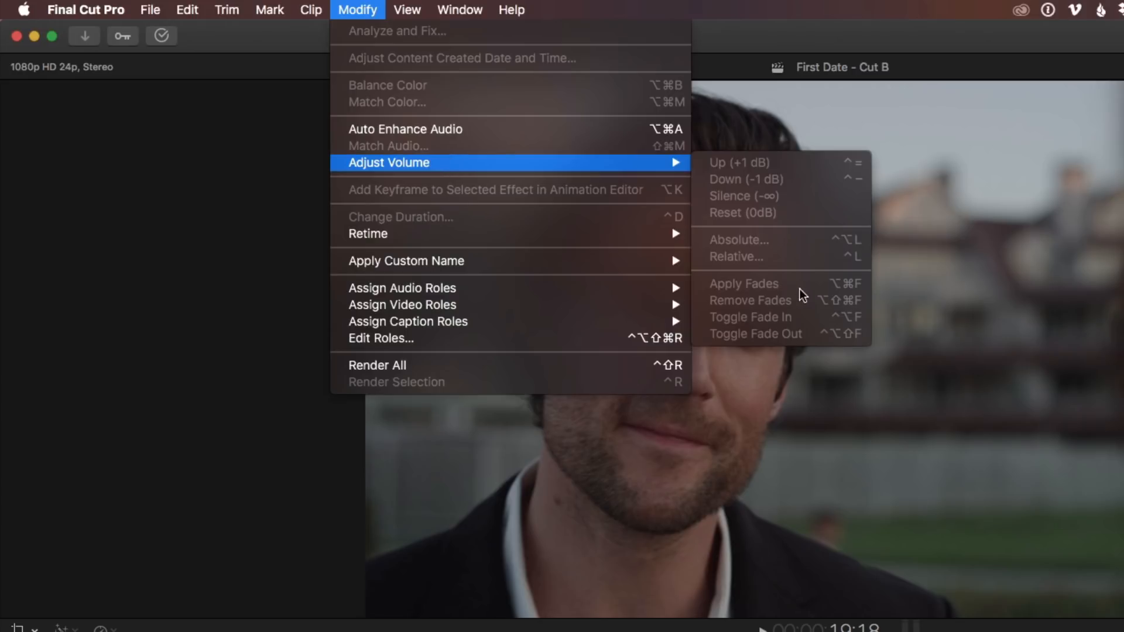
{"action": "mouse_move", "coordinate": [810, 327]}
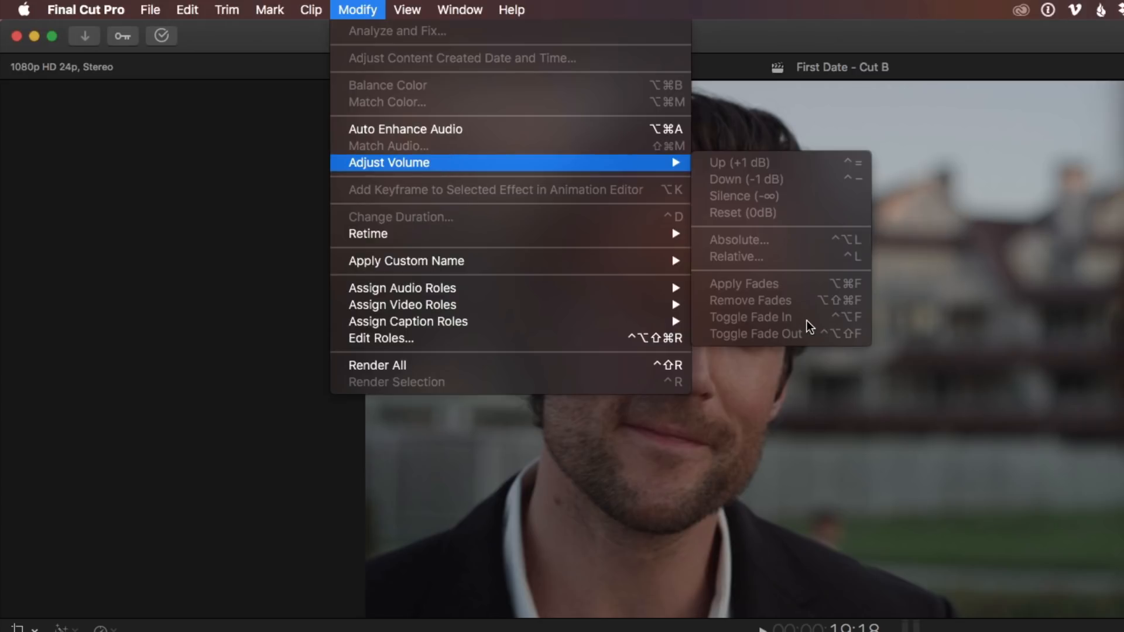
{"action": "mouse_move", "coordinate": [794, 326]}
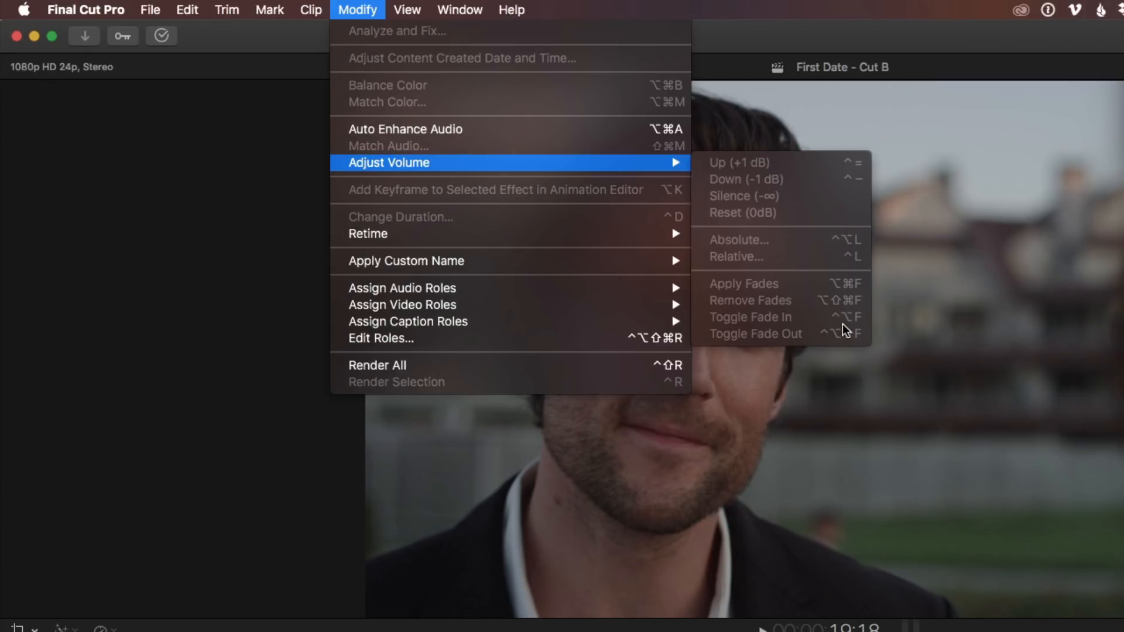
{"action": "mouse_move", "coordinate": [838, 348]}
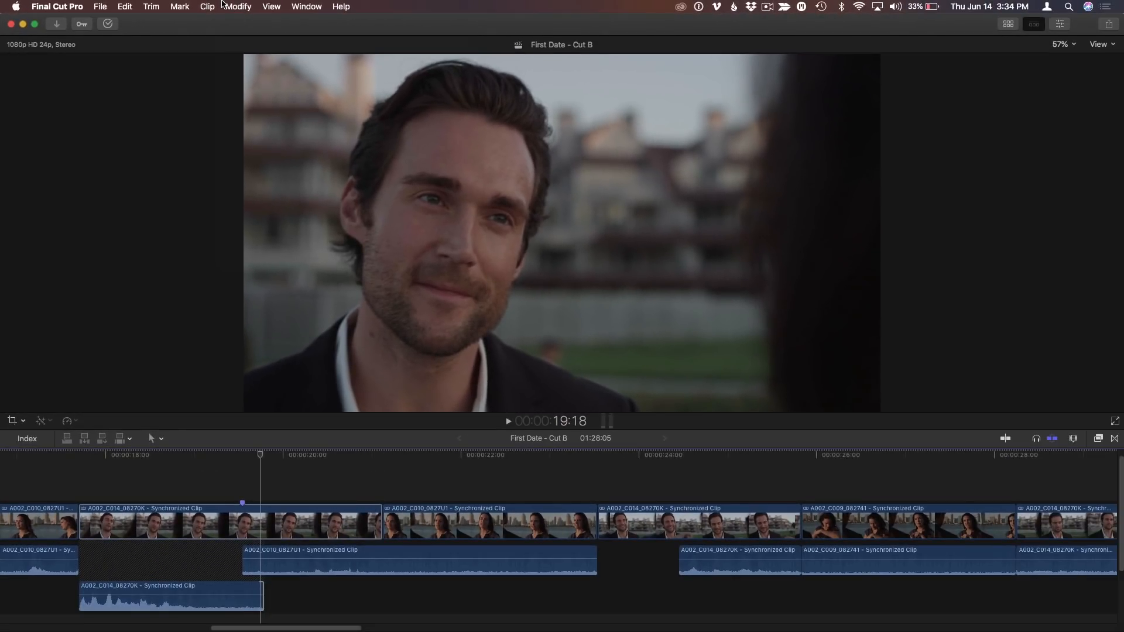
Select the man's clip under the playhead and toggle an audio fade-out with Control-Option-Shift-F
{"action": "key", "text": "cmd+down"}
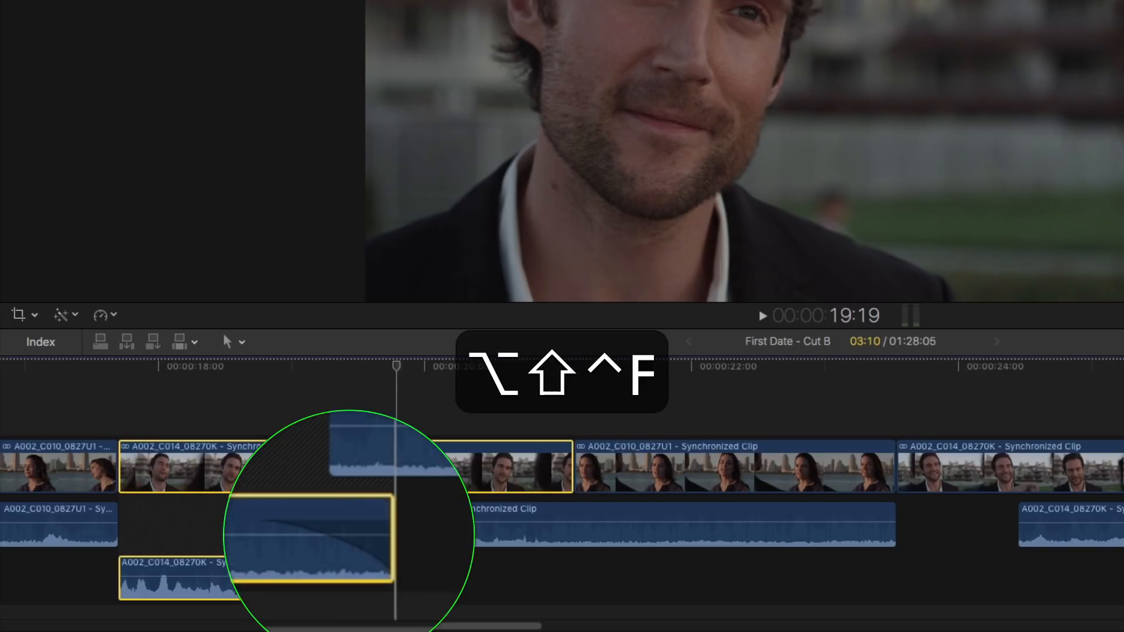
{"action": "key", "text": "alt+shift+ctrl+f"}
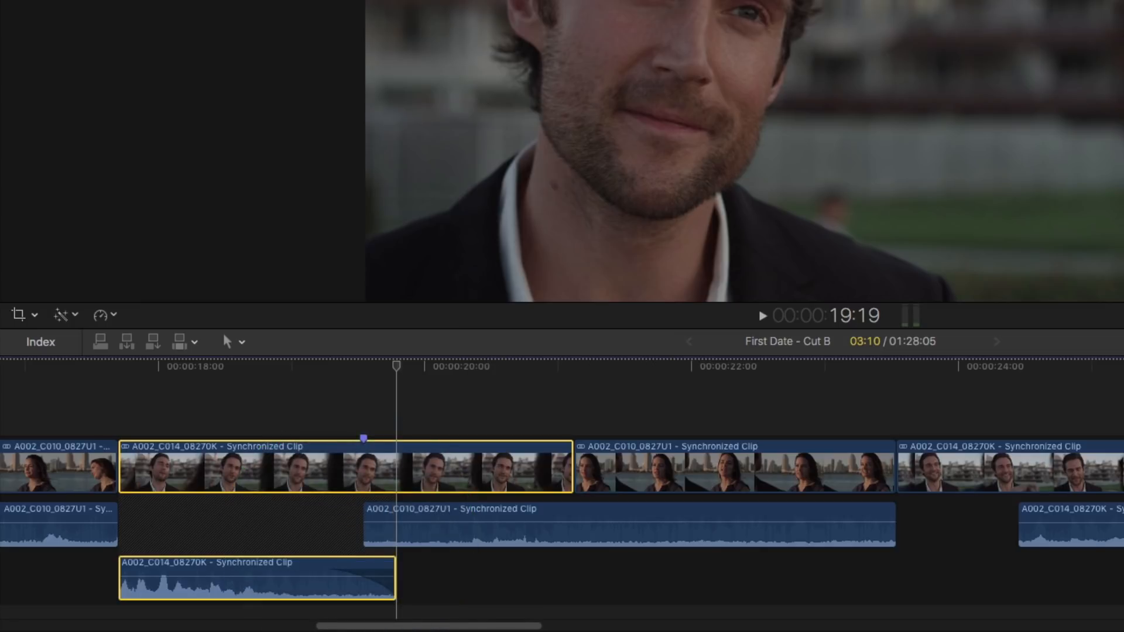